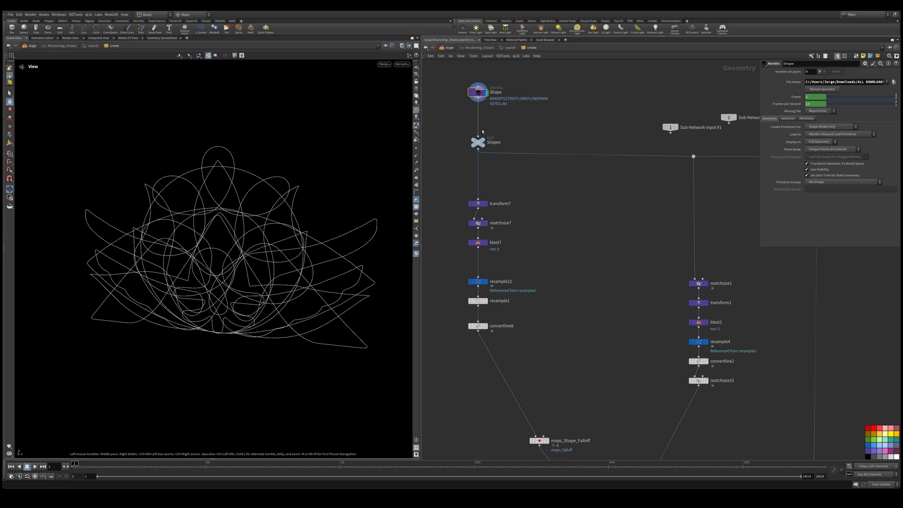
- Show the transform7 node's parameters below the Shapes switch
{"action": "left_click", "coordinate": [477, 142]}
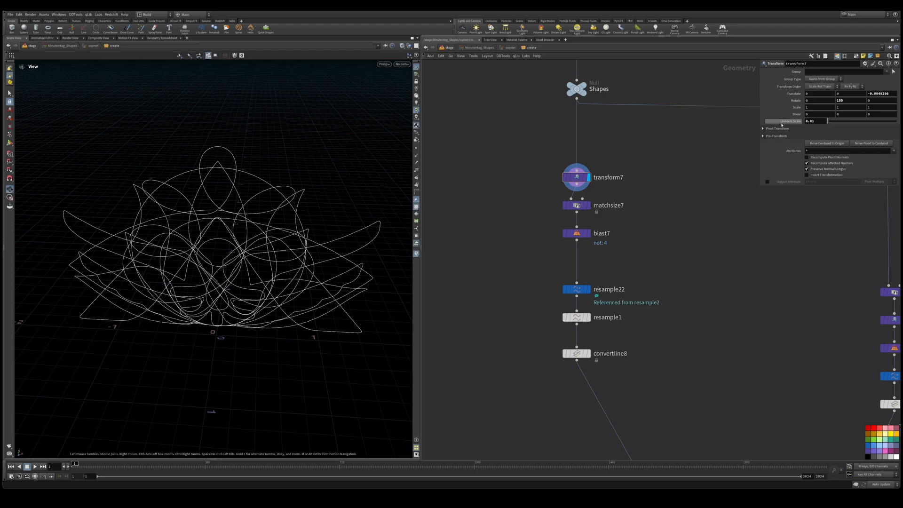
- Display the blasted circle from resample22 and review the MOPs Shape Falloff settings
{"action": "left_click", "coordinate": [575, 205]}
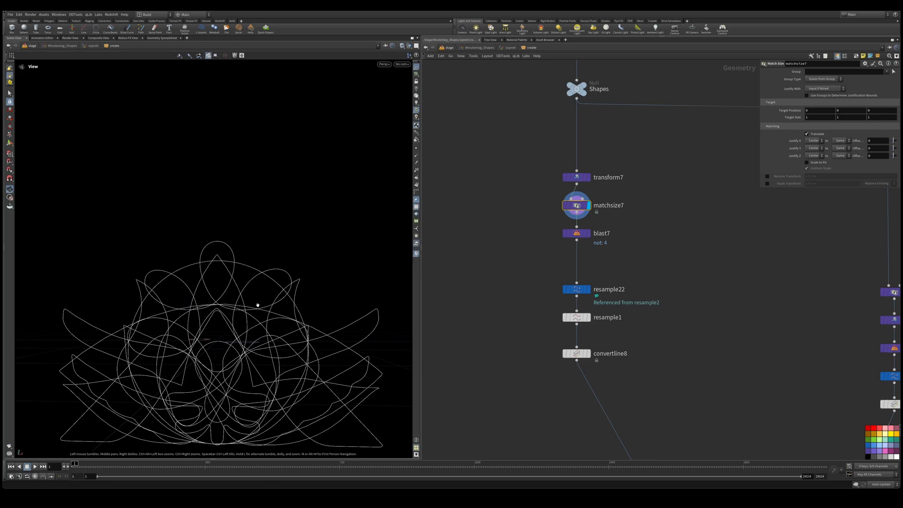
{"action": "left_click", "coordinate": [576, 232]}
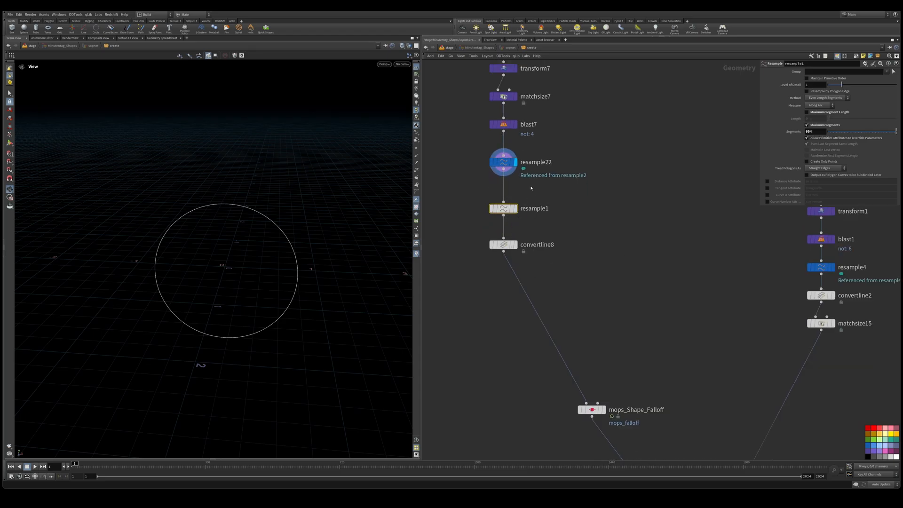
{"action": "mouse_move", "coordinate": [504, 218]}
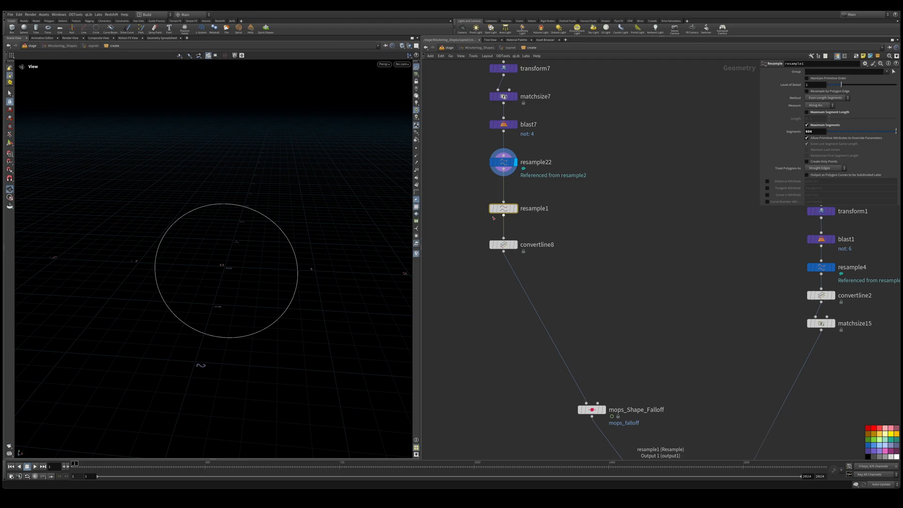
{"action": "mouse_move", "coordinate": [504, 217]}
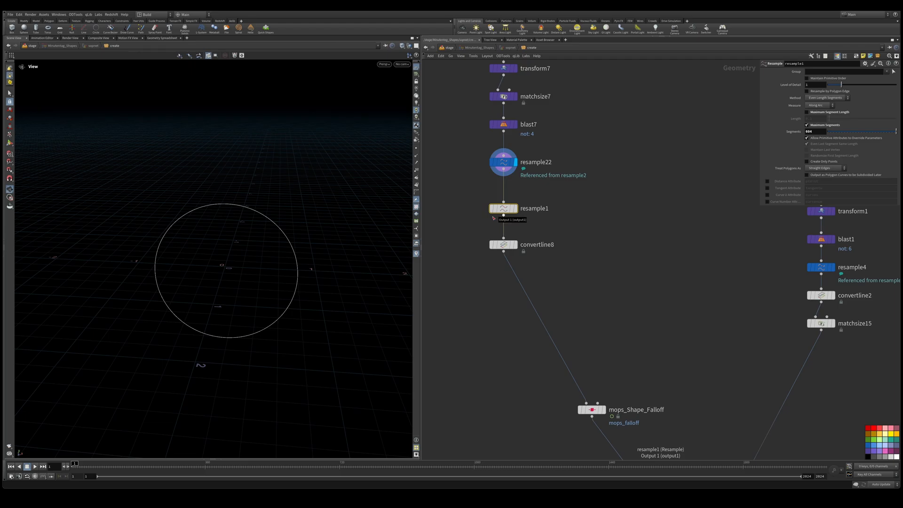
{"action": "left_click", "coordinate": [504, 244]}
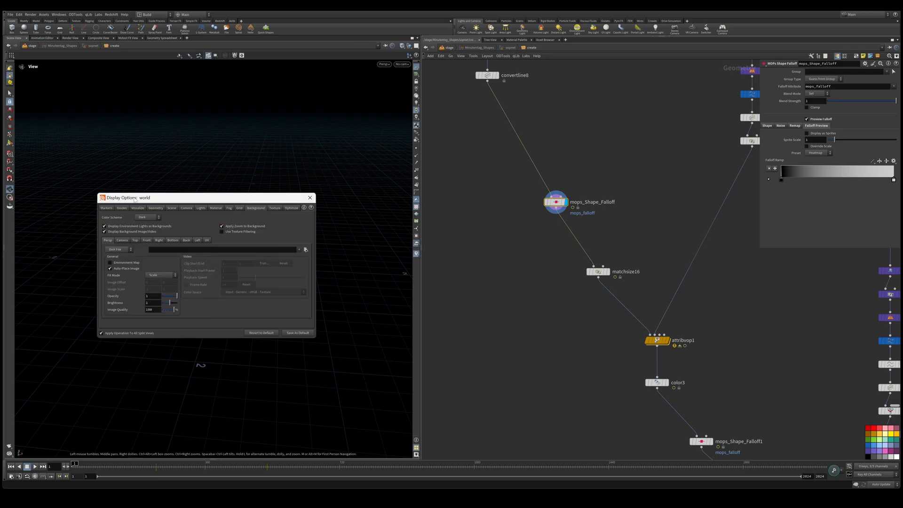
- Switch the viewport background color scheme to light grey
{"action": "left_click", "coordinate": [146, 217]}
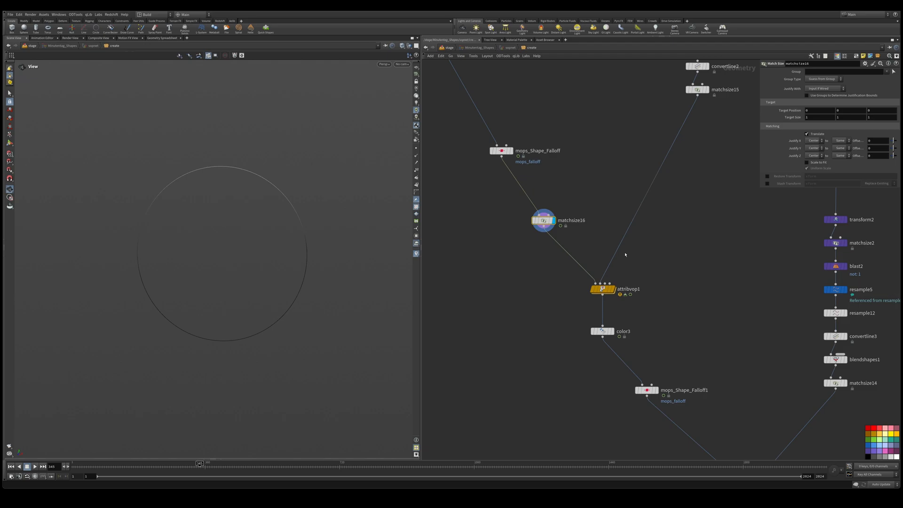
{"action": "double_click", "coordinate": [627, 289]}
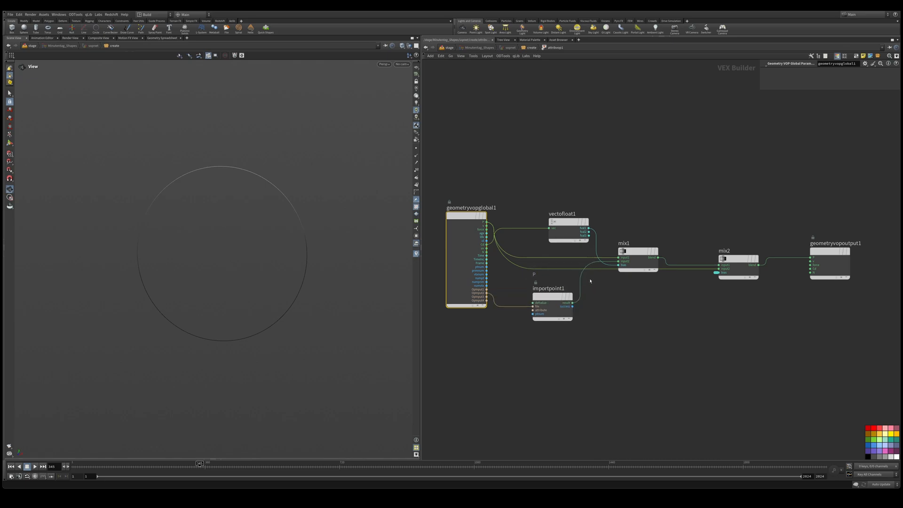
{"action": "mouse_move", "coordinate": [613, 174]}
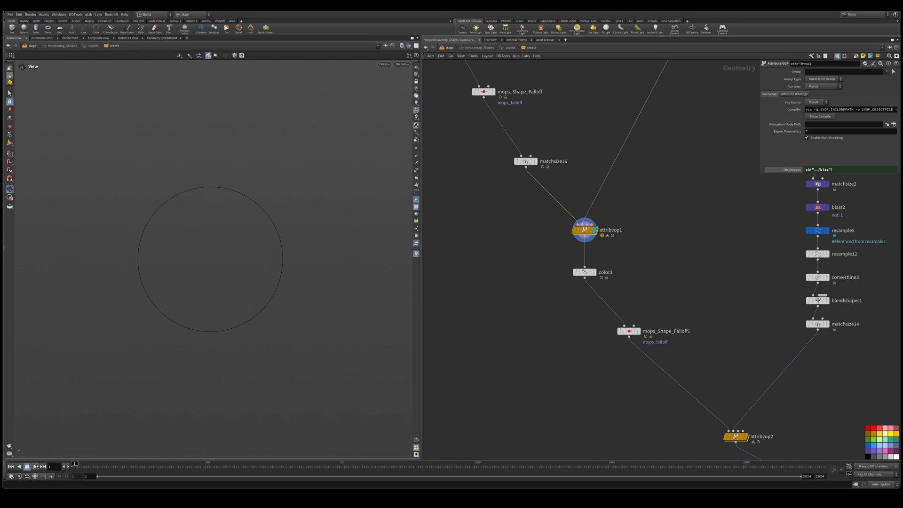
- Play the circle morph, then display the winged shape from the sort1 node
{"action": "left_click", "coordinate": [27, 466]}
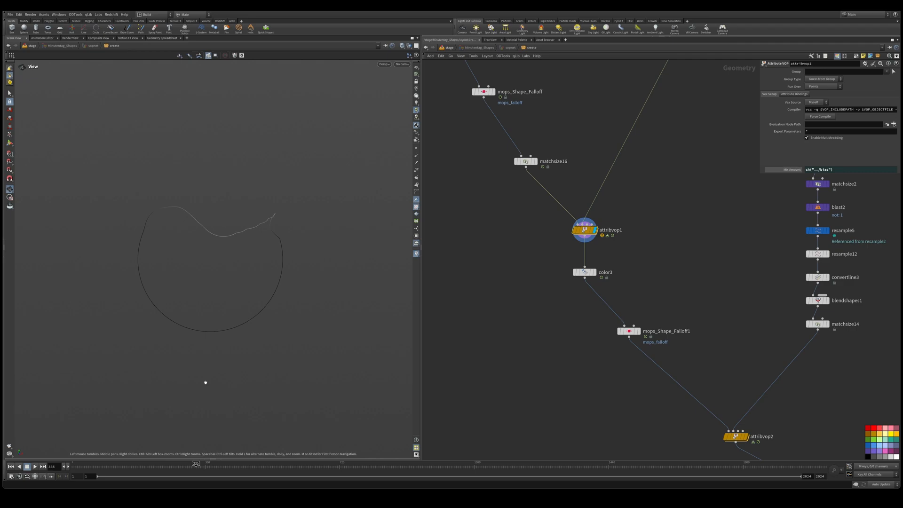
{"action": "left_click", "coordinate": [216, 463]}
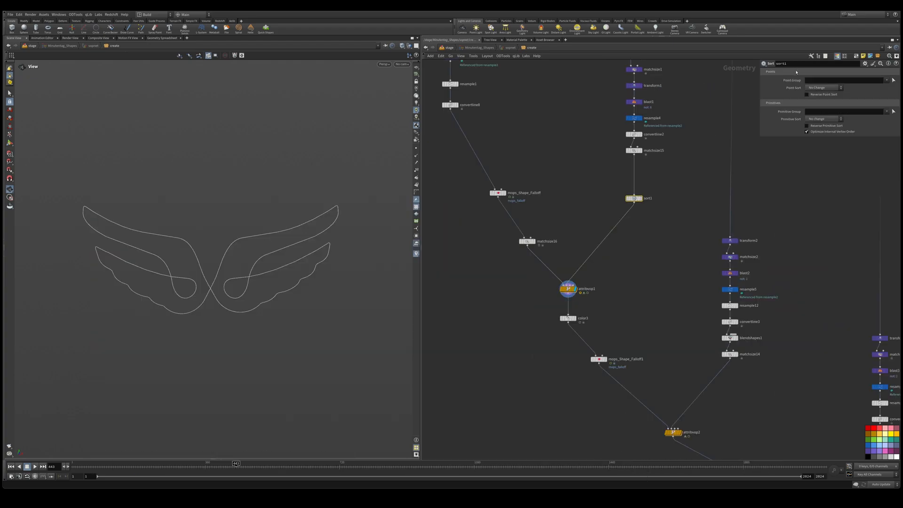
- Set sort1's Point Sort to Shift with an offset, checking the first shape falloff while scrubbing
{"action": "left_click", "coordinate": [824, 88]}
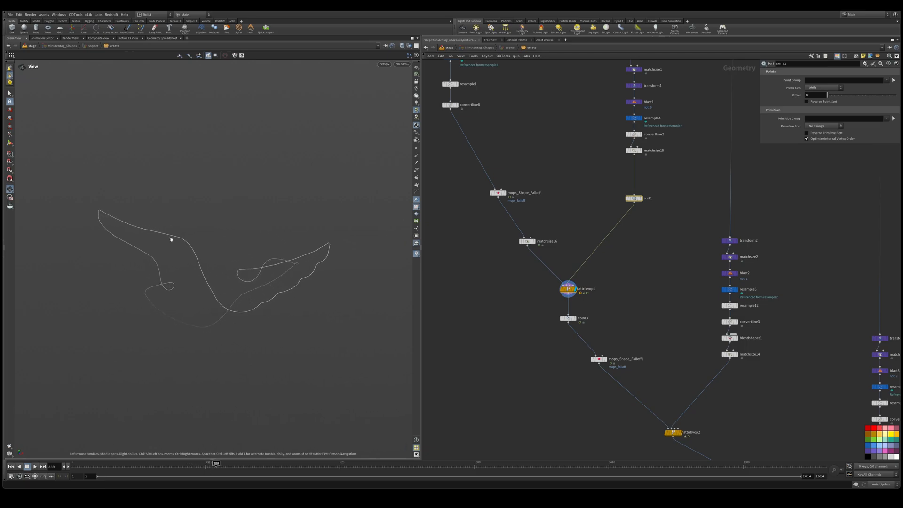
{"action": "mouse_move", "coordinate": [206, 272]}
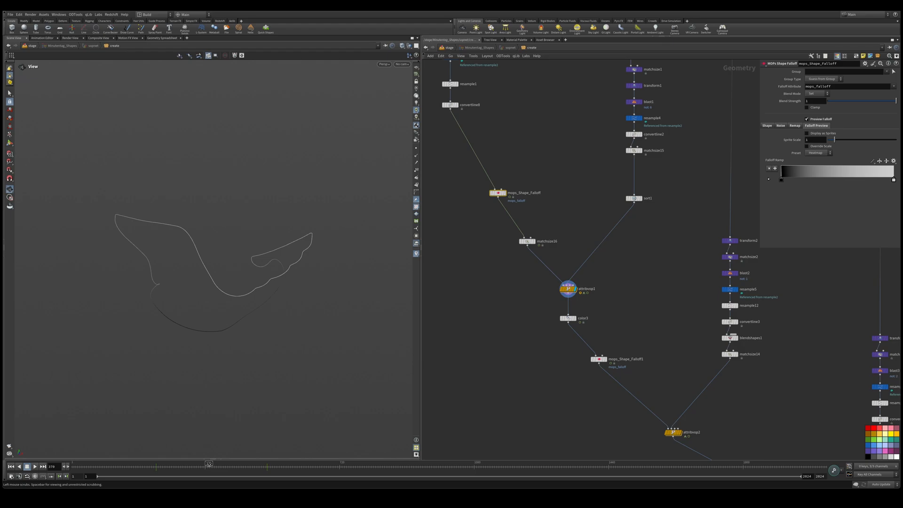
{"action": "left_click", "coordinate": [633, 199]}
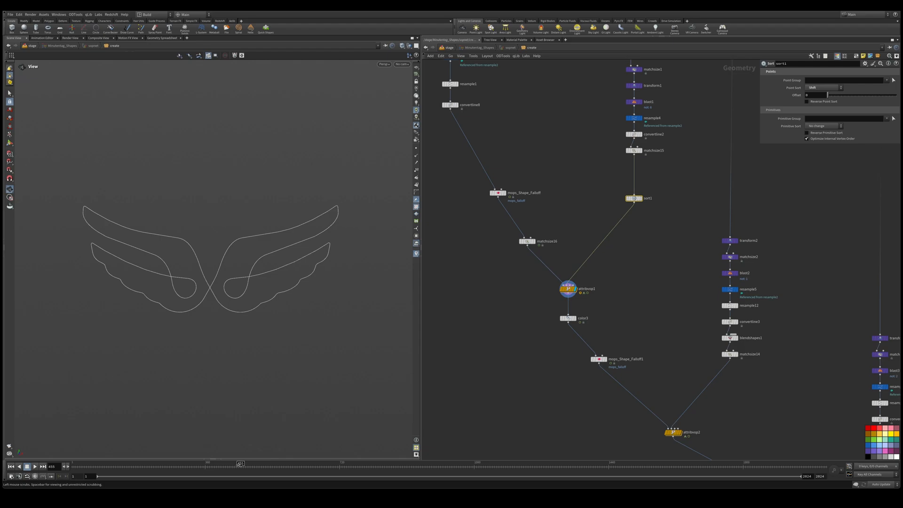
{"action": "left_click", "coordinate": [570, 290]}
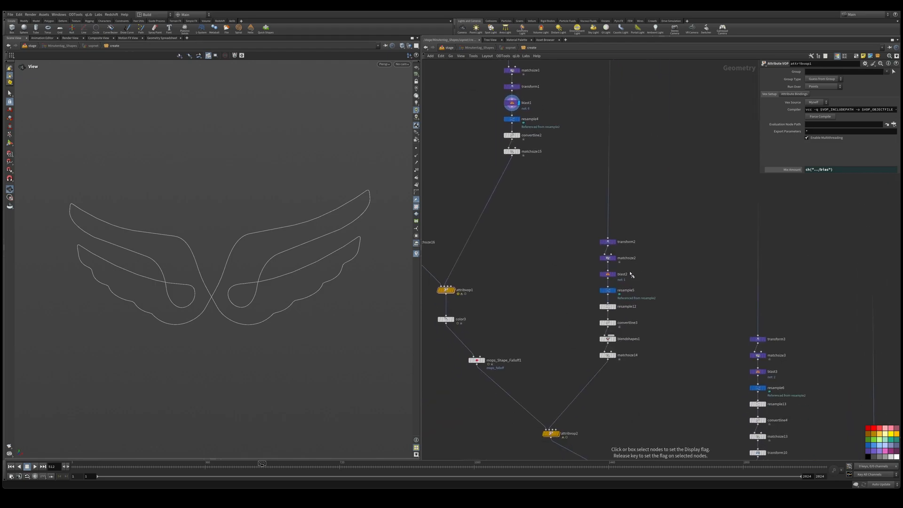
- Display the double-peaked mountain curve from blast2 on the next branch
{"action": "left_click", "coordinate": [607, 273]}
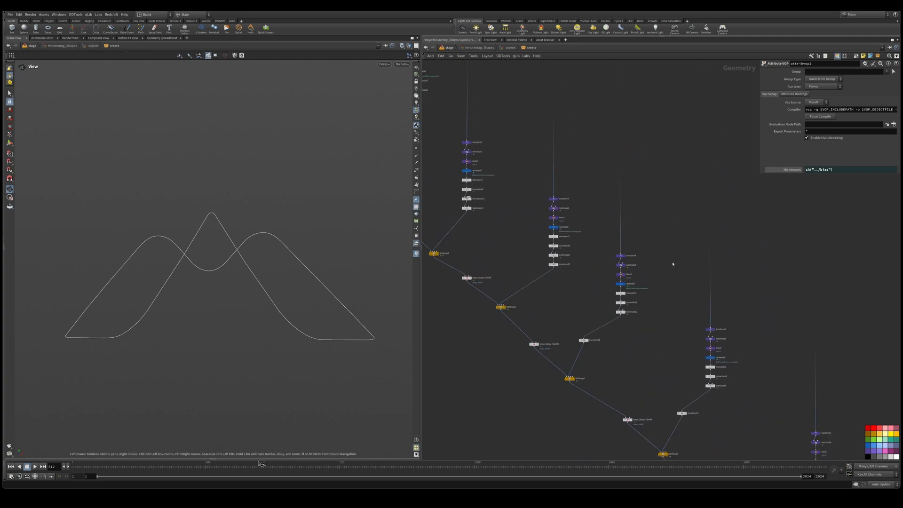
{"action": "scroll", "scroll_direction": "down", "scroll_amount": 3}
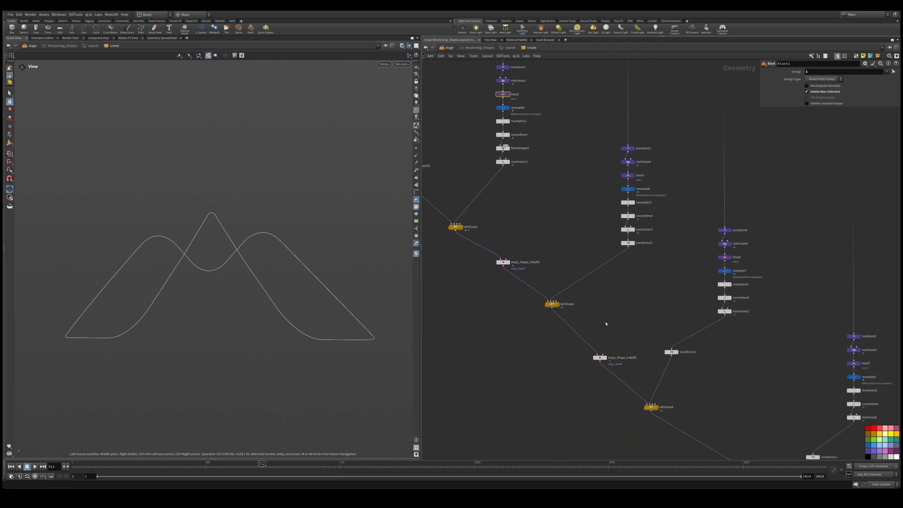
- Show mops_Shape_Falloff2's Shape tab transform and rotation parameters
{"action": "left_click", "coordinate": [503, 262]}
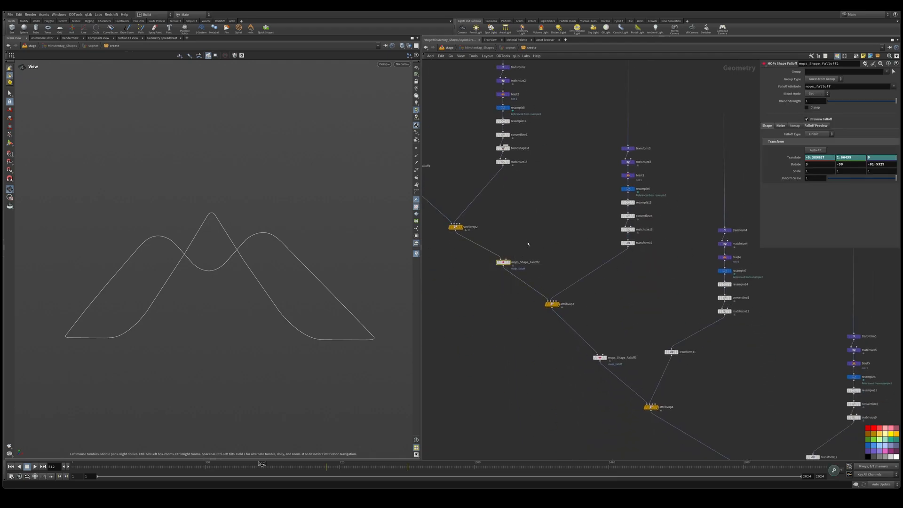
{"action": "mouse_move", "coordinate": [344, 447]}
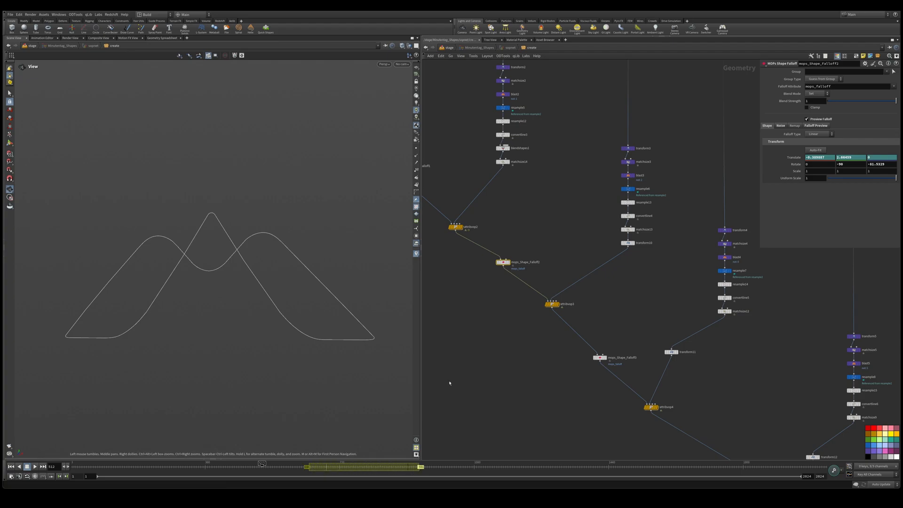
{"action": "scroll", "scroll_direction": "down", "scroll_amount": 3}
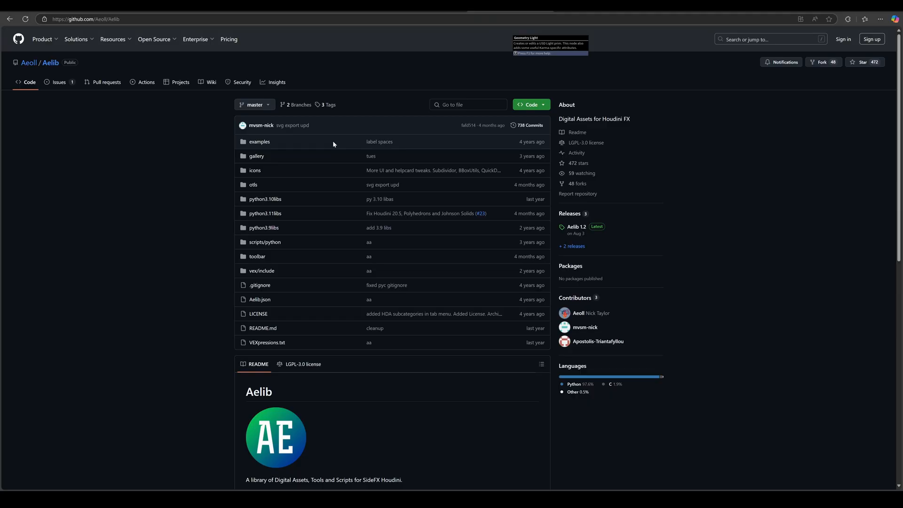
{"action": "mouse_move", "coordinate": [209, 187]}
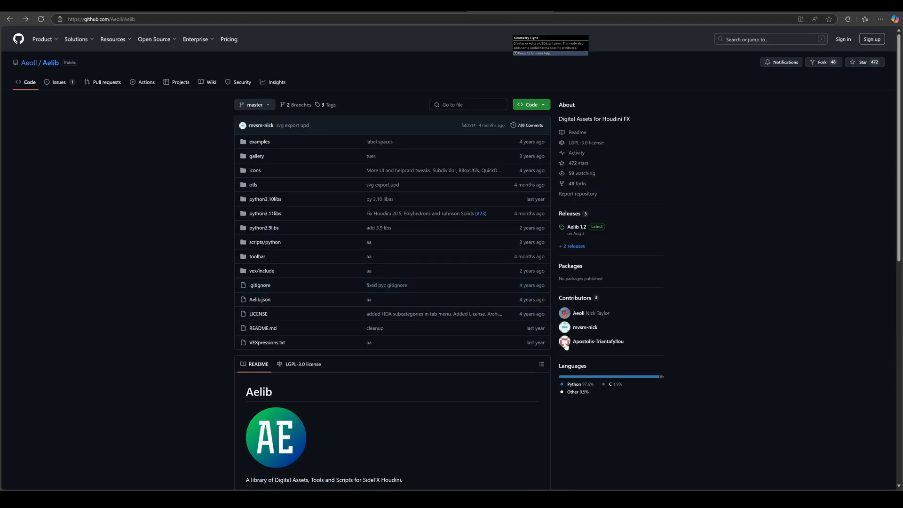
{"action": "mouse_move", "coordinate": [87, 160]}
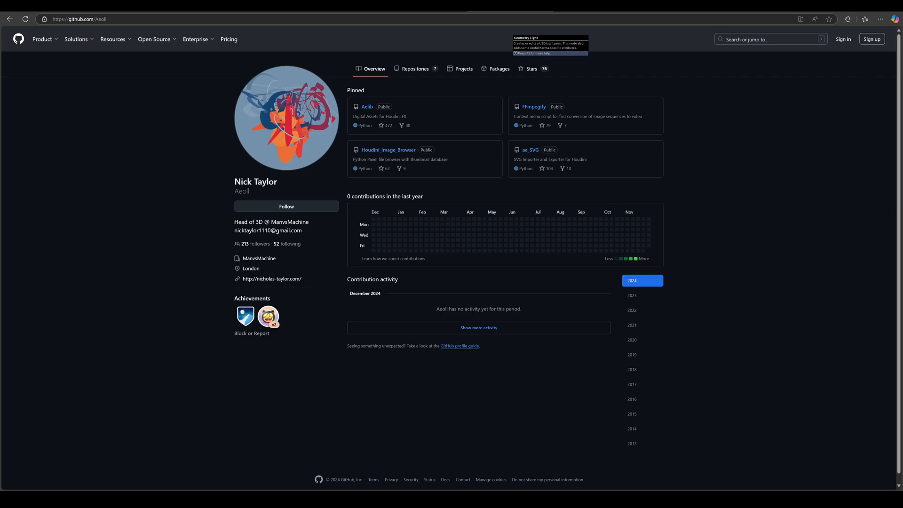
{"action": "mouse_move", "coordinate": [435, 220]}
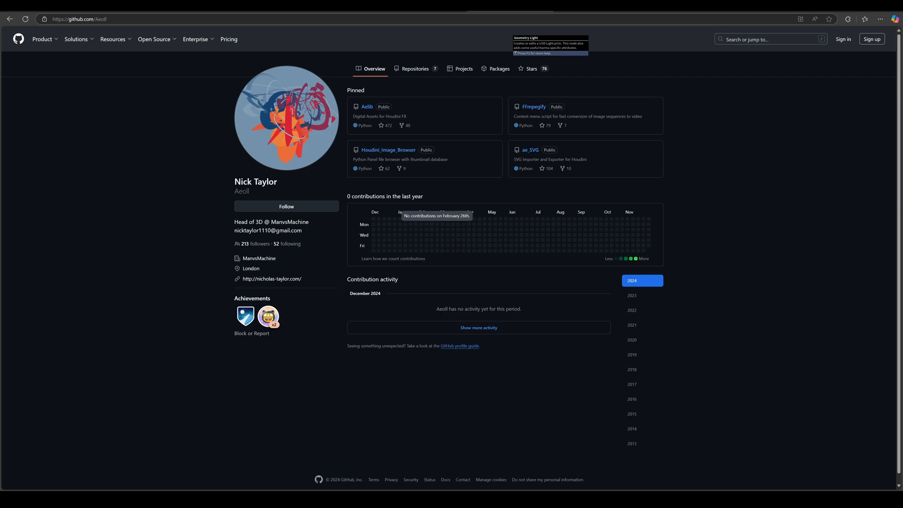
{"action": "mouse_move", "coordinate": [359, 108]}
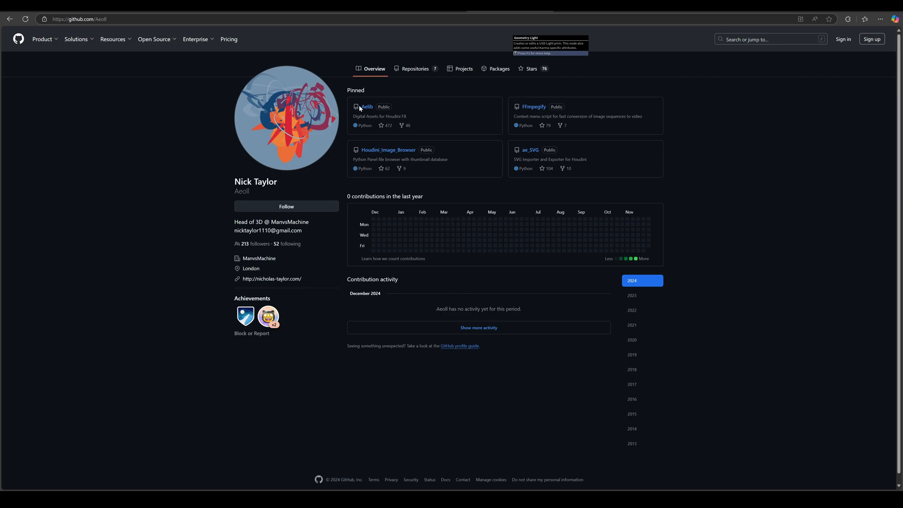
- Browse the Aelib repository's otls folder of Houdini digital assets on GitHub
{"action": "left_click", "coordinate": [366, 107]}
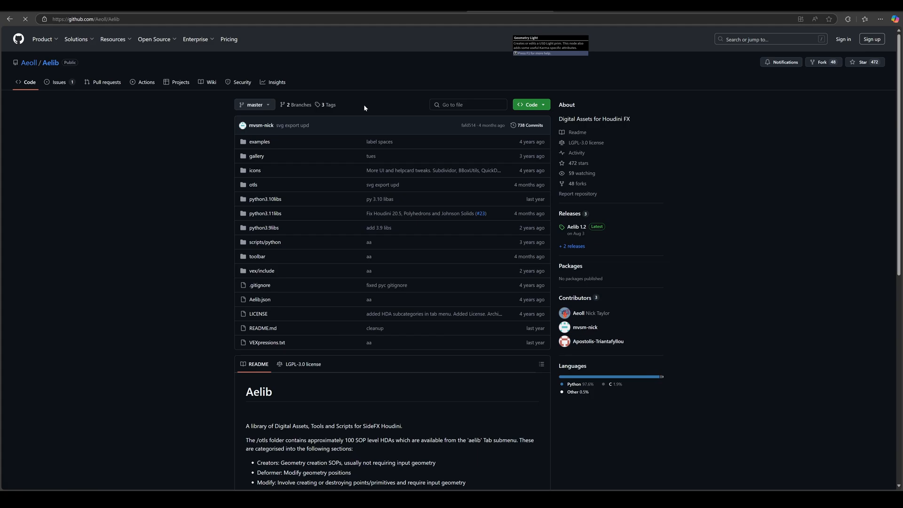
{"action": "left_click", "coordinate": [253, 184]}
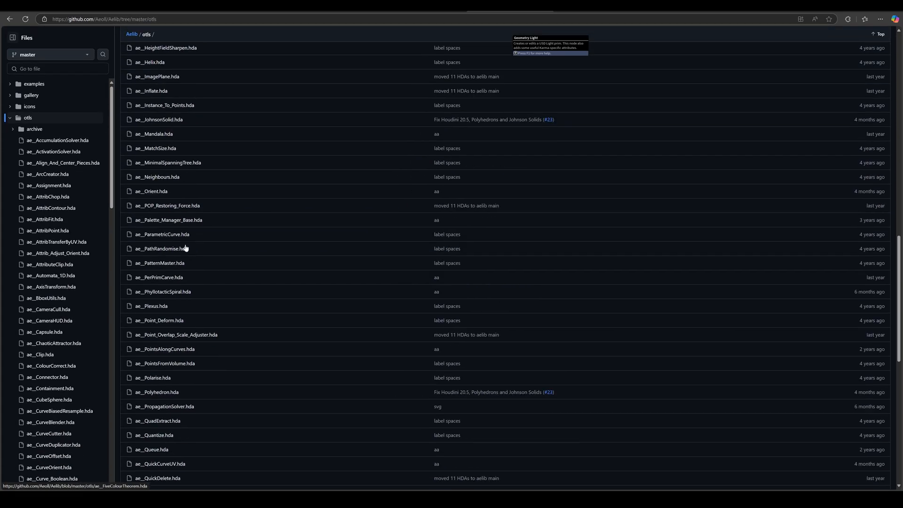
{"action": "scroll", "scroll_direction": "up", "scroll_amount": 3}
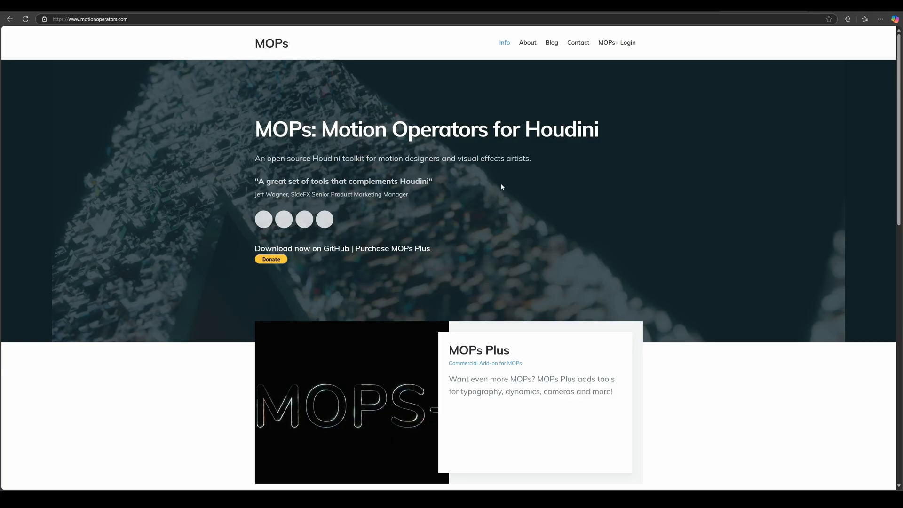
{"action": "scroll", "scroll_direction": "down", "scroll_amount": 3}
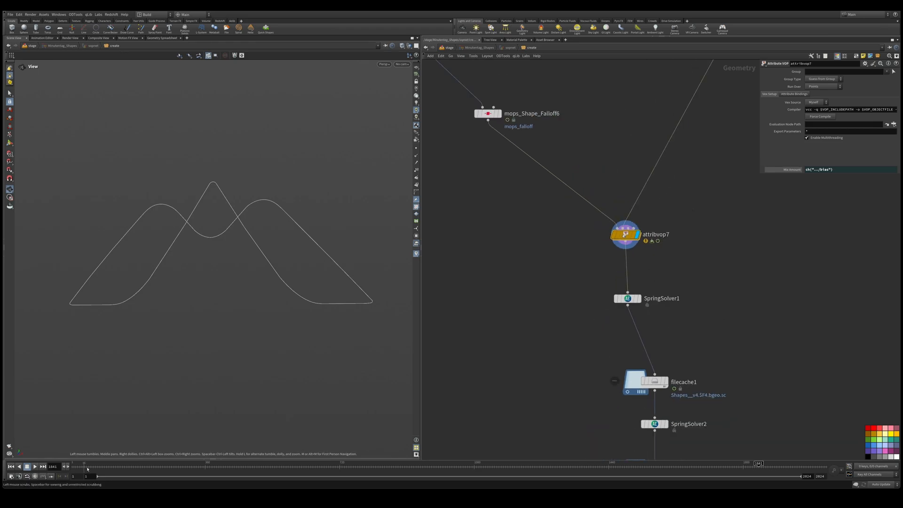
- Review SpringSolver1's stiffness and damping, simulate the curve into the double wing, then select filecache1
{"action": "left_click", "coordinate": [627, 298]}
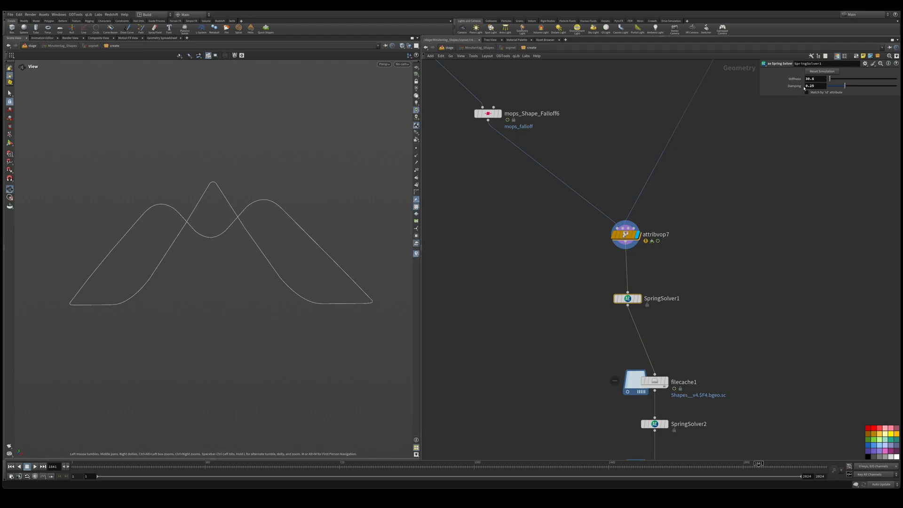
{"action": "mouse_move", "coordinate": [653, 292]}
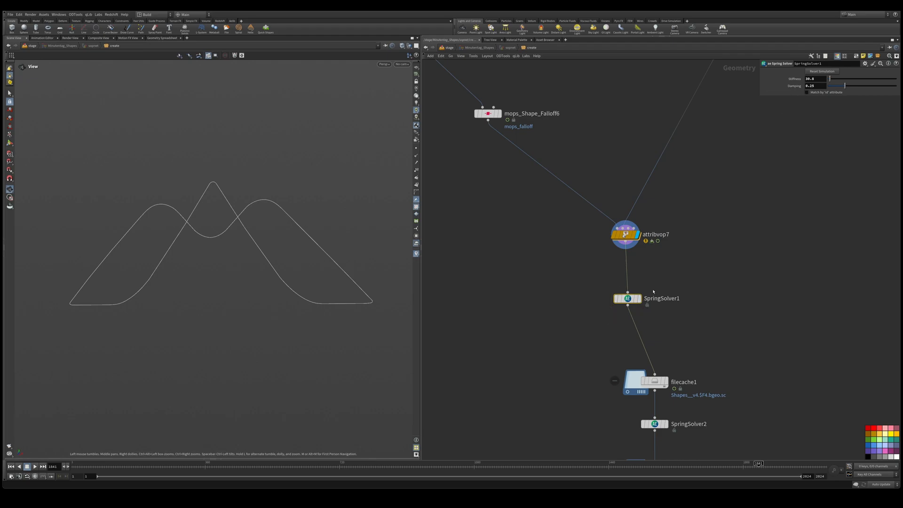
{"action": "left_click", "coordinate": [627, 298]}
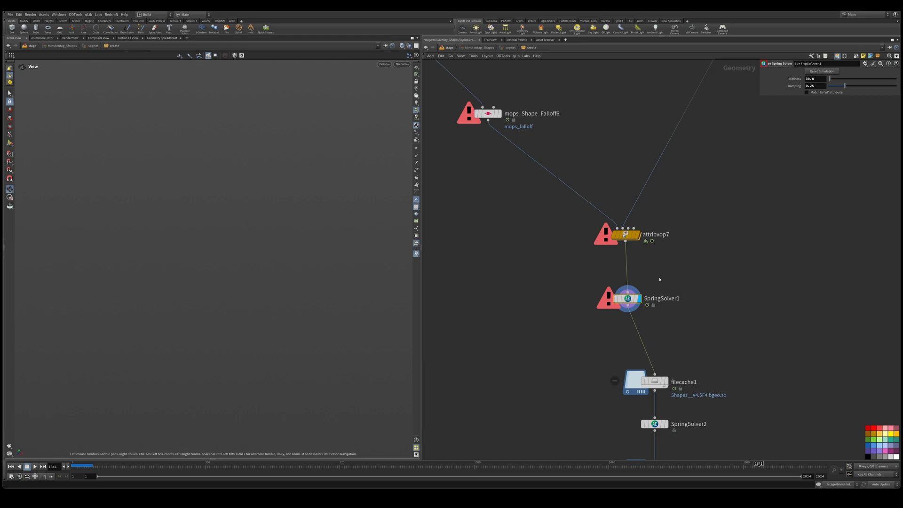
{"action": "left_click", "coordinate": [28, 465]}
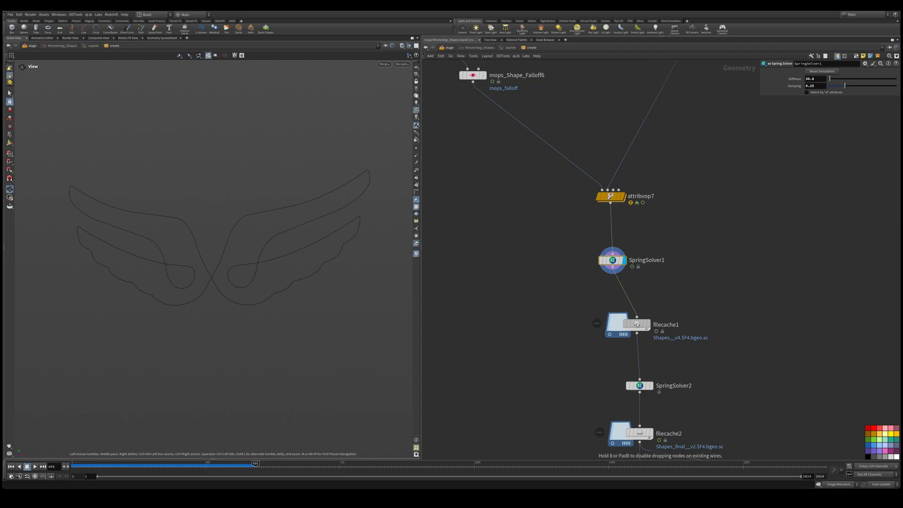
{"action": "left_click", "coordinate": [621, 324]}
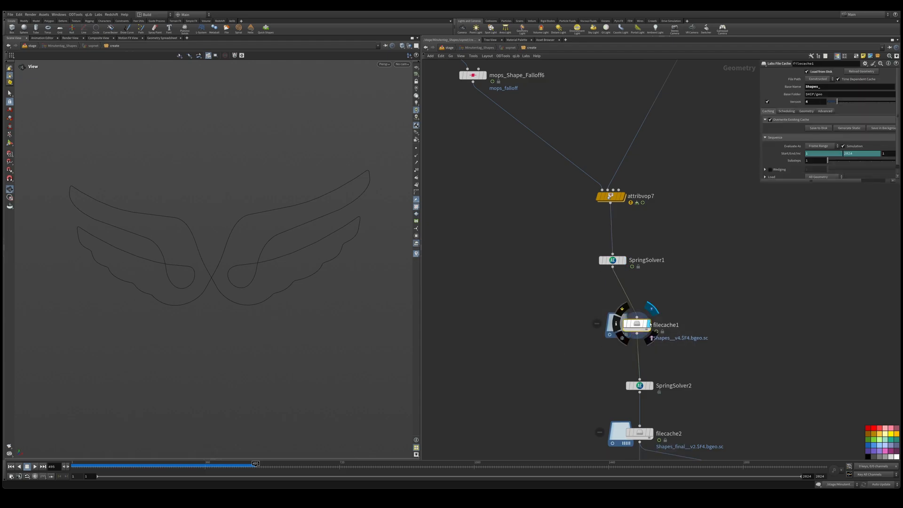
- Show filecache2's settings and replay the cached morph from frame 1
{"action": "left_click", "coordinate": [98, 463]}
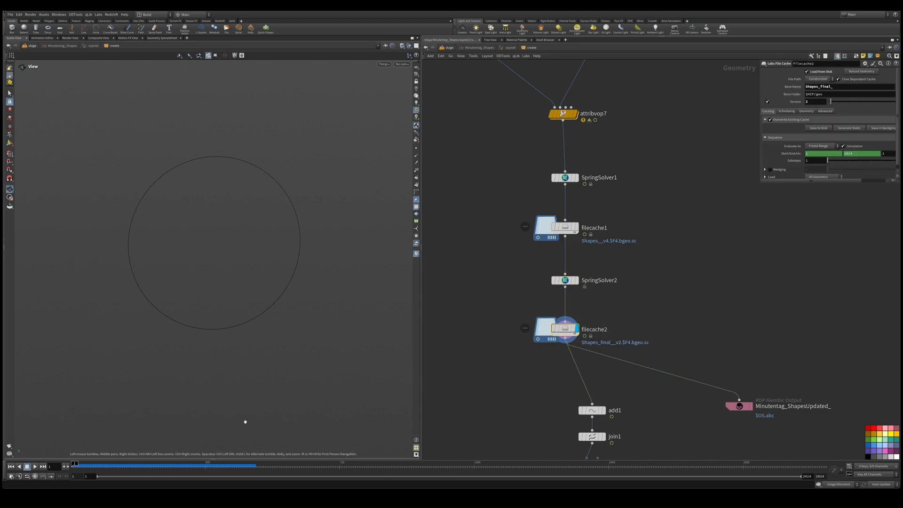
{"action": "left_click", "coordinate": [27, 466]}
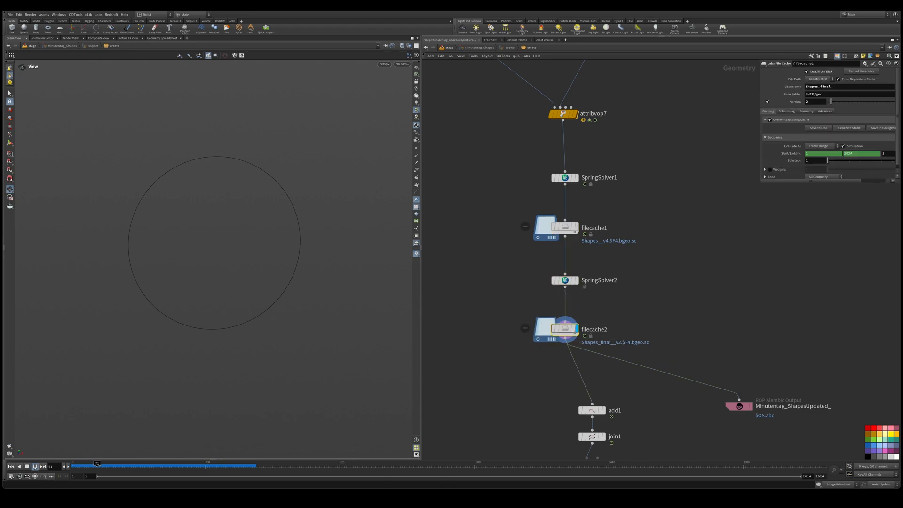
{"action": "left_click", "coordinate": [213, 463]}
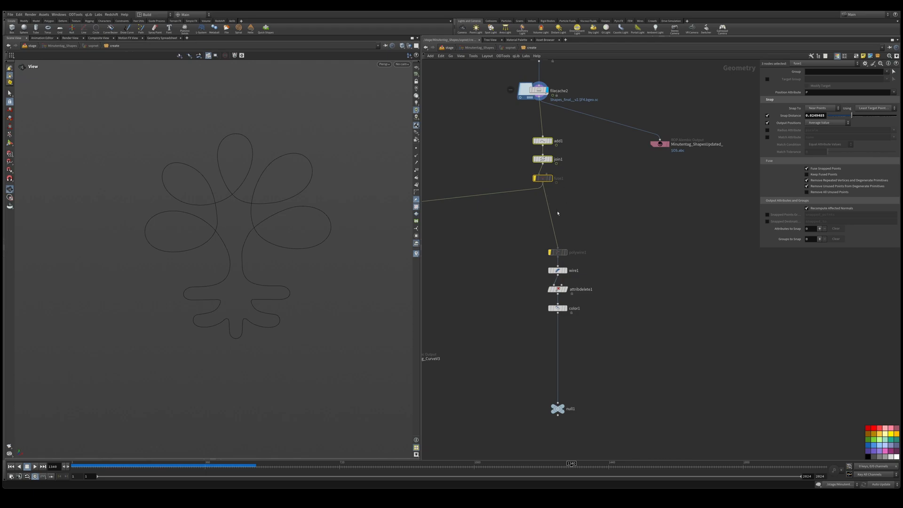
- Check the Fuse snap distance below filecache2, then the ROP Alembic Output before viewing minutentag.com
{"action": "left_click", "coordinate": [561, 270]}
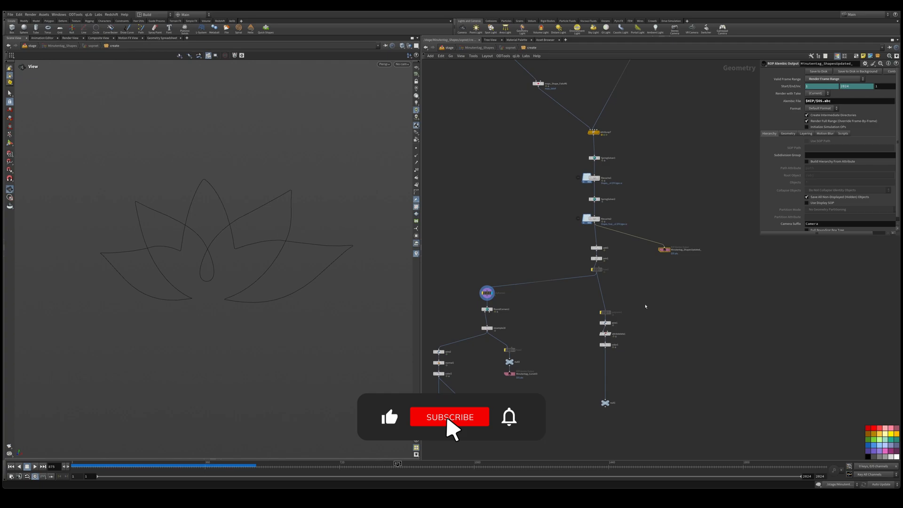
{"action": "left_click", "coordinate": [449, 417]}
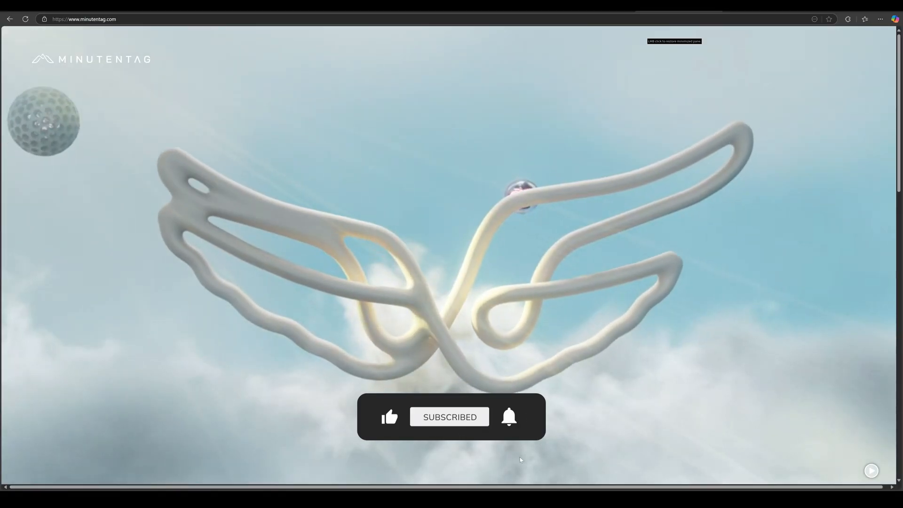